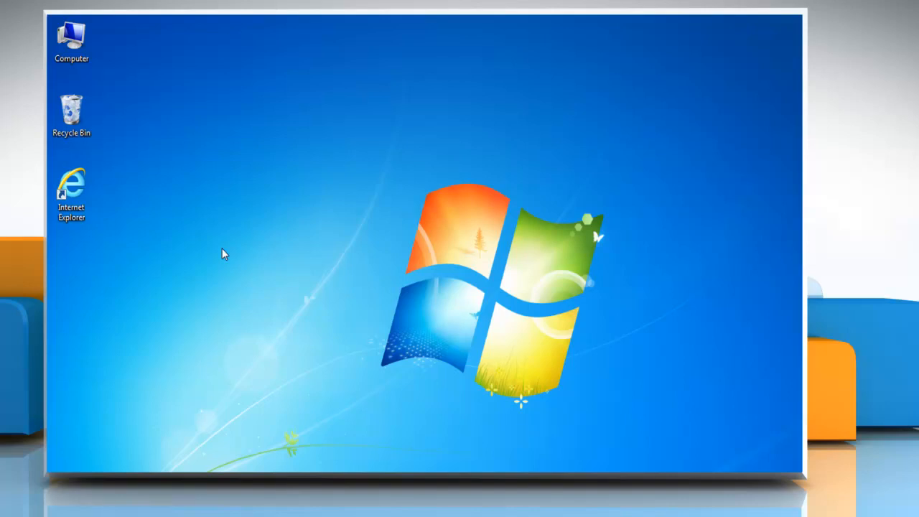
{"action": "mouse_move", "coordinate": [94, 214]}
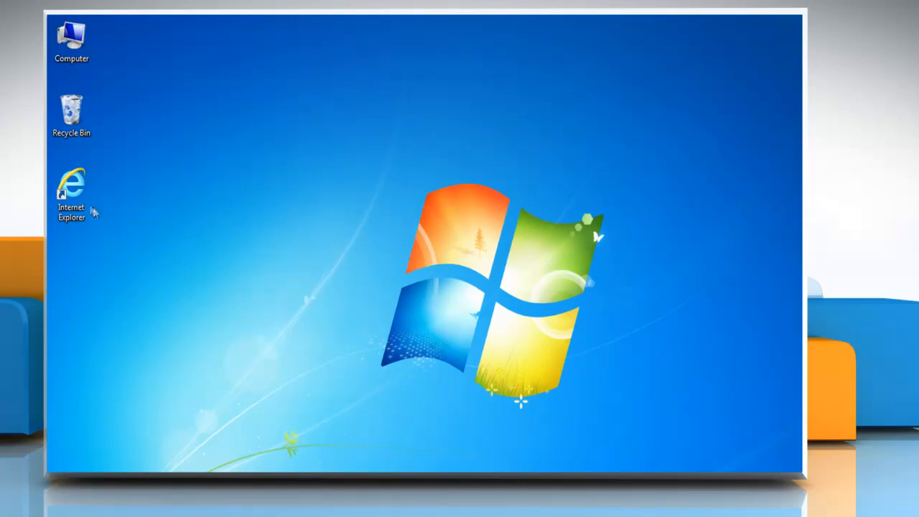
Step: Launch Internet Explorer and go to plus.google.com
{"action": "double_click", "coordinate": [71, 183]}
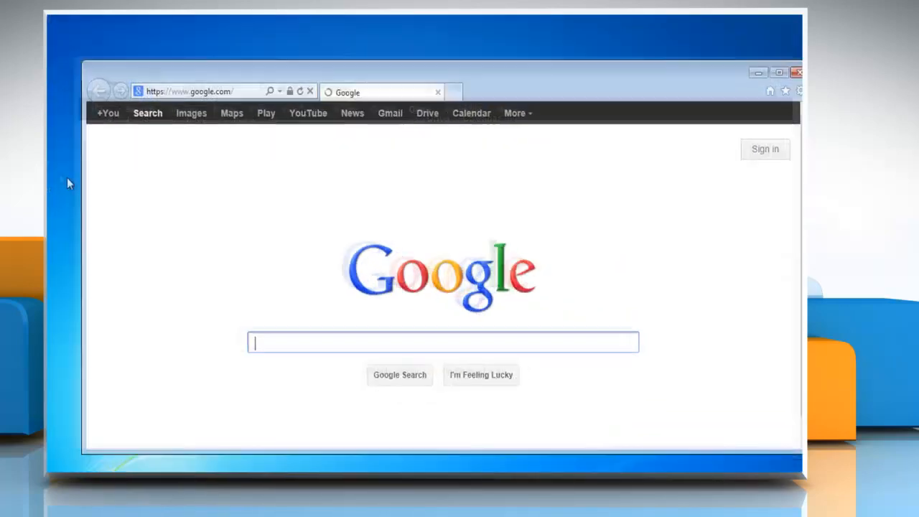
{"action": "type", "text": "plus.g"}
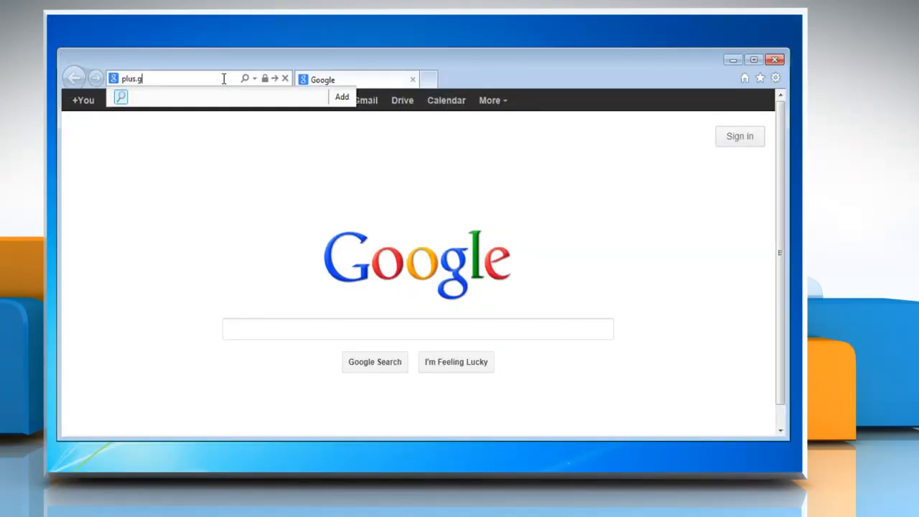
{"action": "type", "text": "oogle.com/S"}
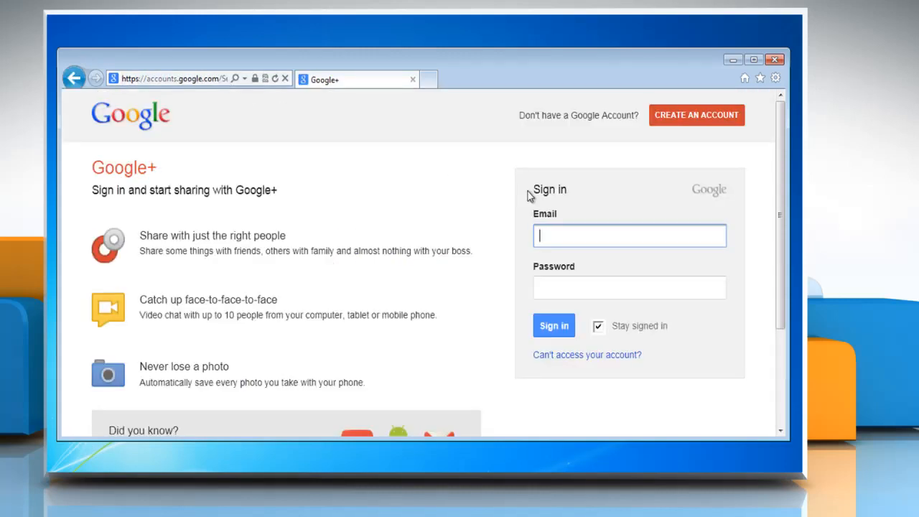
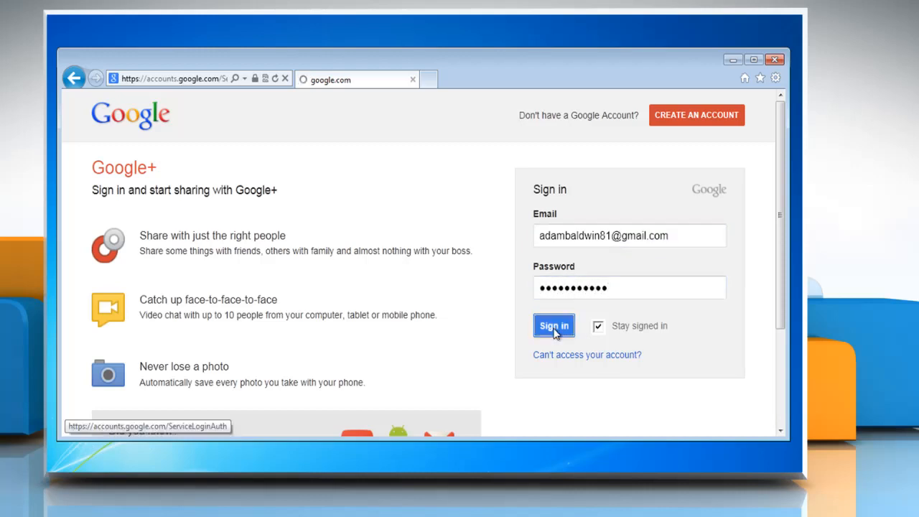
{"action": "left_click", "coordinate": [554, 326]}
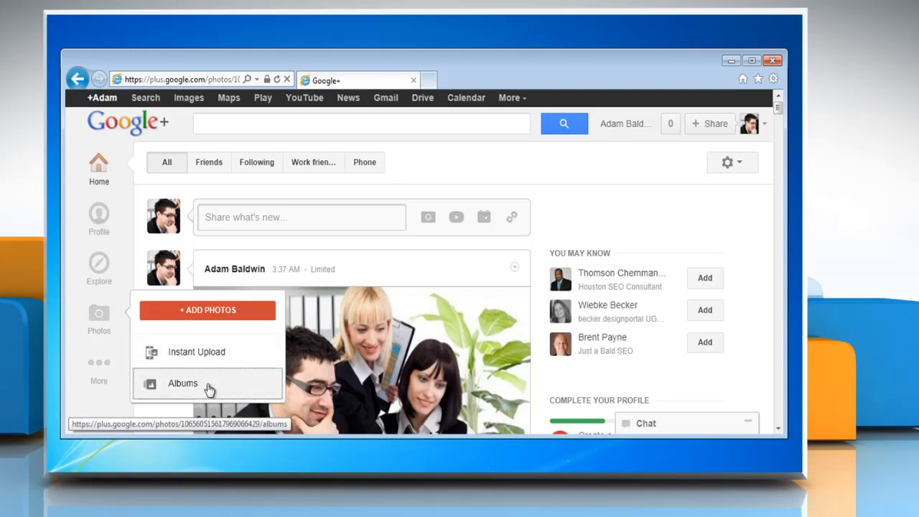
{"action": "left_click", "coordinate": [184, 383]}
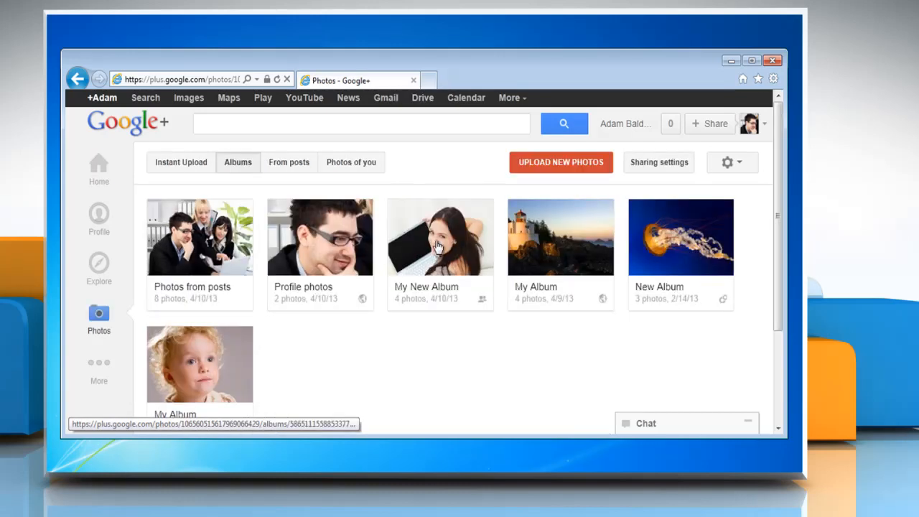
{"action": "left_click", "coordinate": [440, 237]}
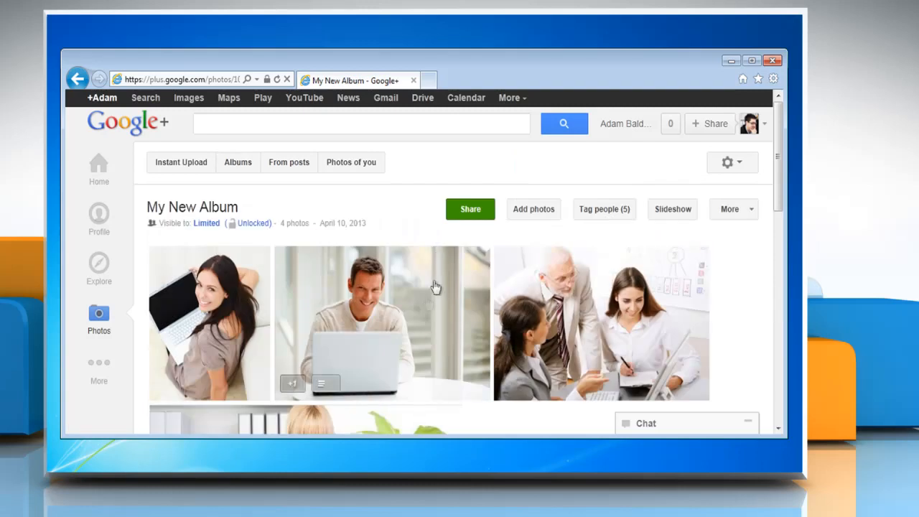
{"action": "left_click", "coordinate": [731, 209]}
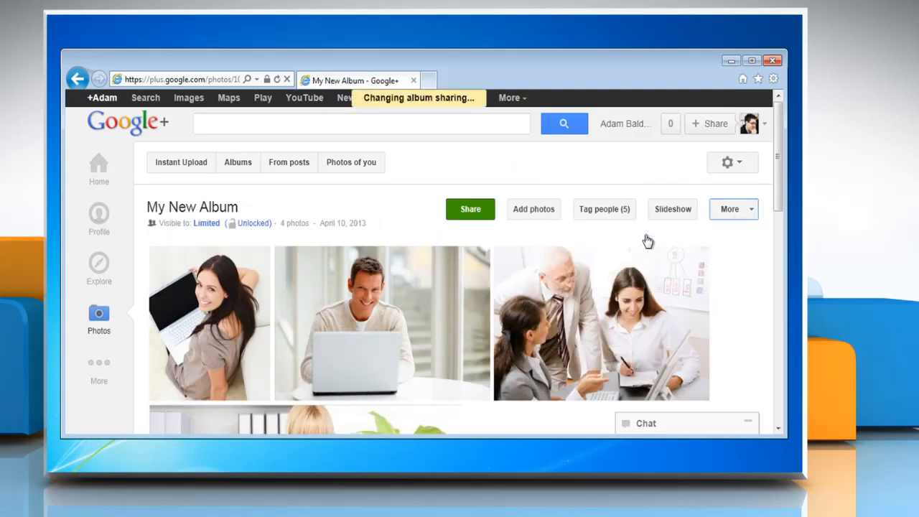
{"action": "left_click", "coordinate": [470, 209]}
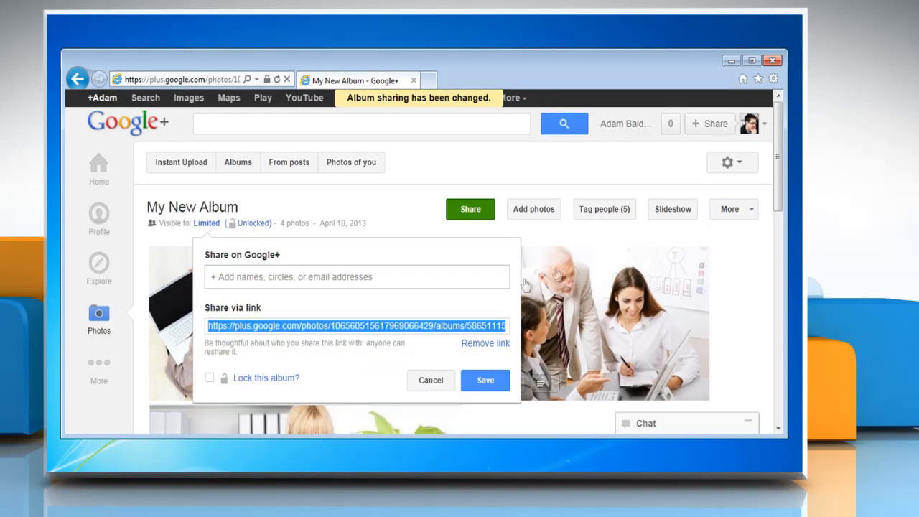
{"action": "left_click", "coordinate": [356, 276]}
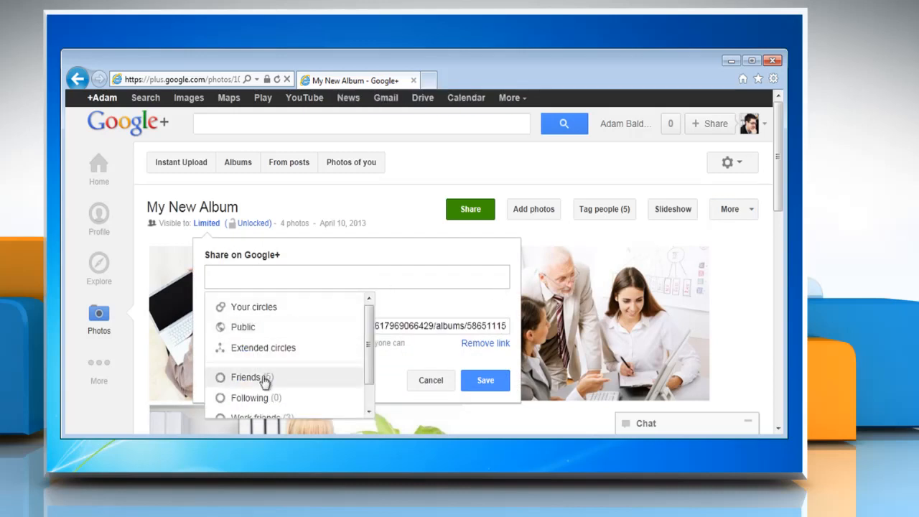
{"action": "left_click", "coordinate": [245, 377]}
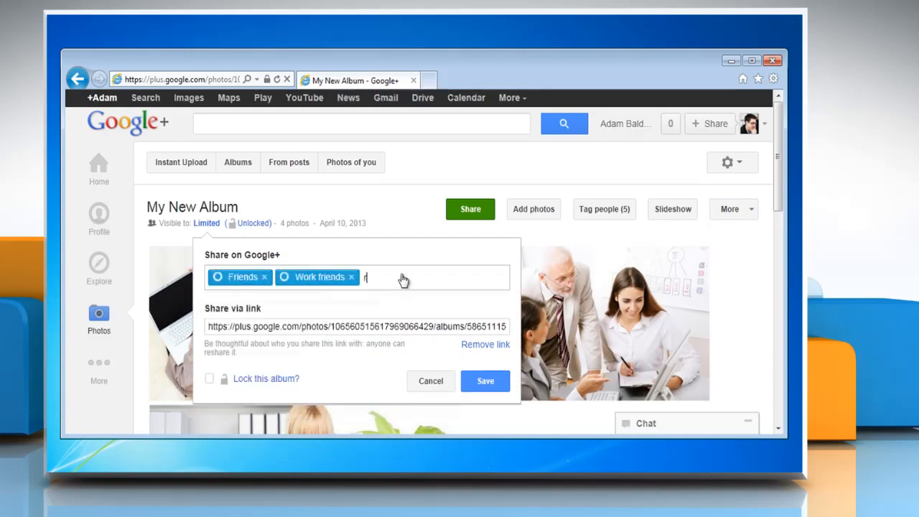
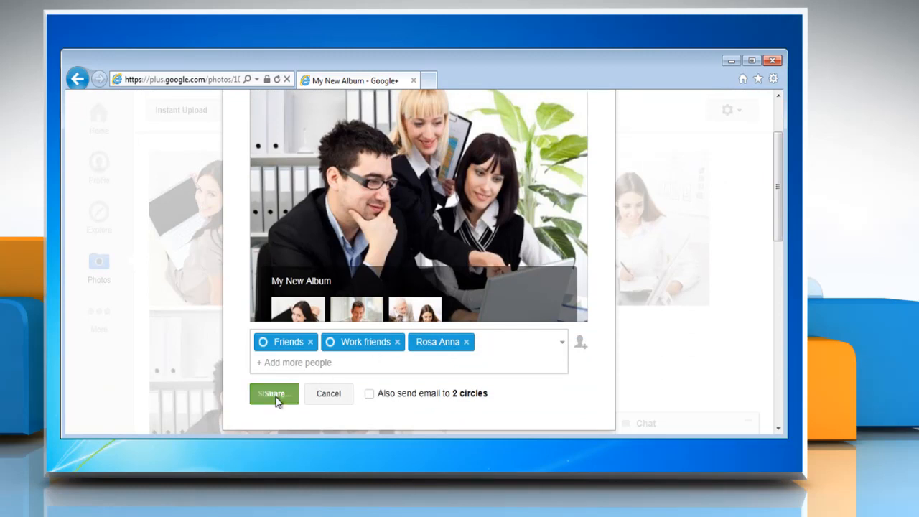
{"action": "left_click", "coordinate": [273, 393]}
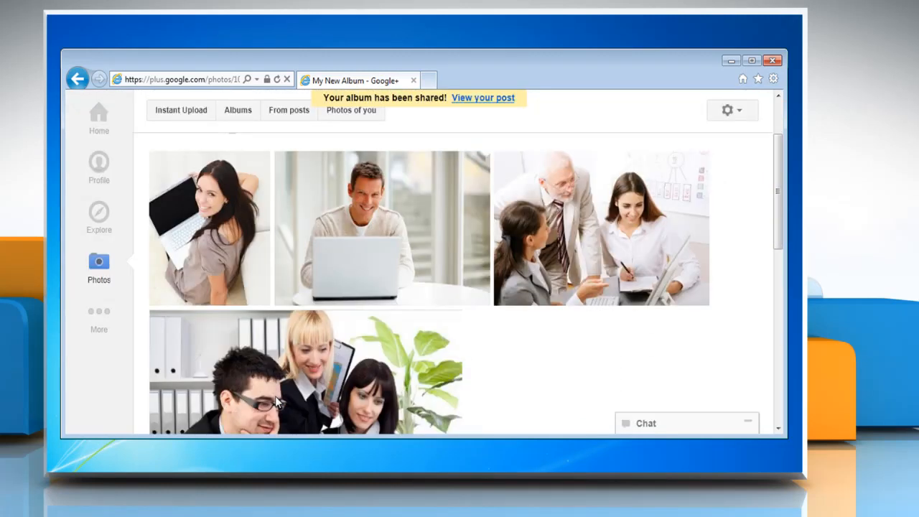